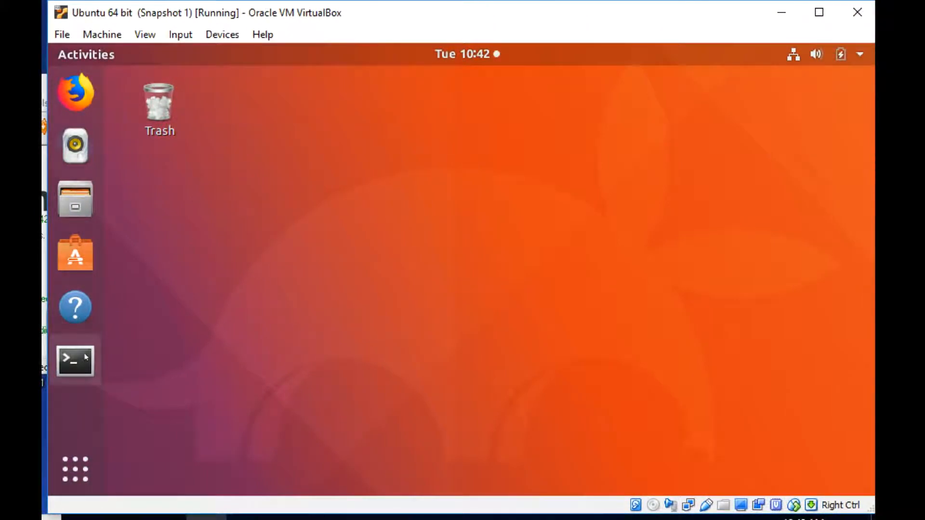
Step: Open a terminal and run 'lxi discover', finding three Siglent instruments with their IPs
click(75, 360)
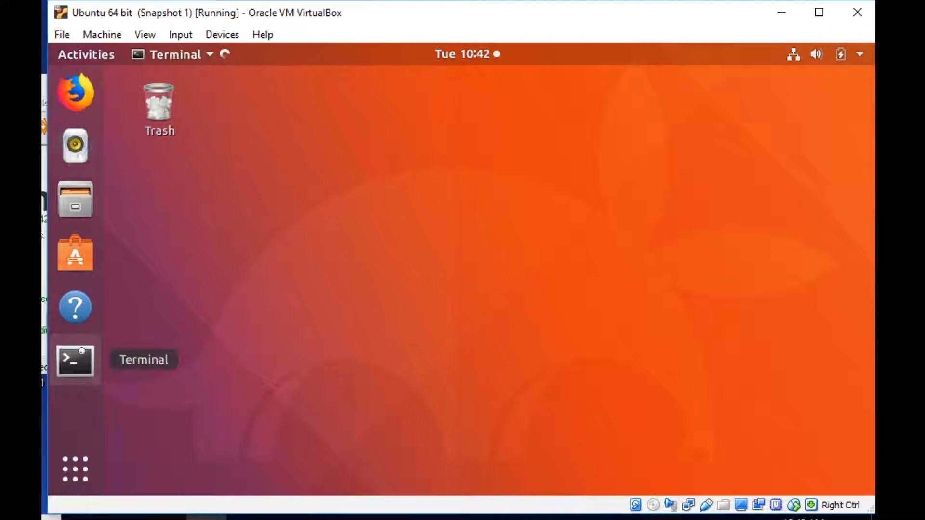
click(75, 360)
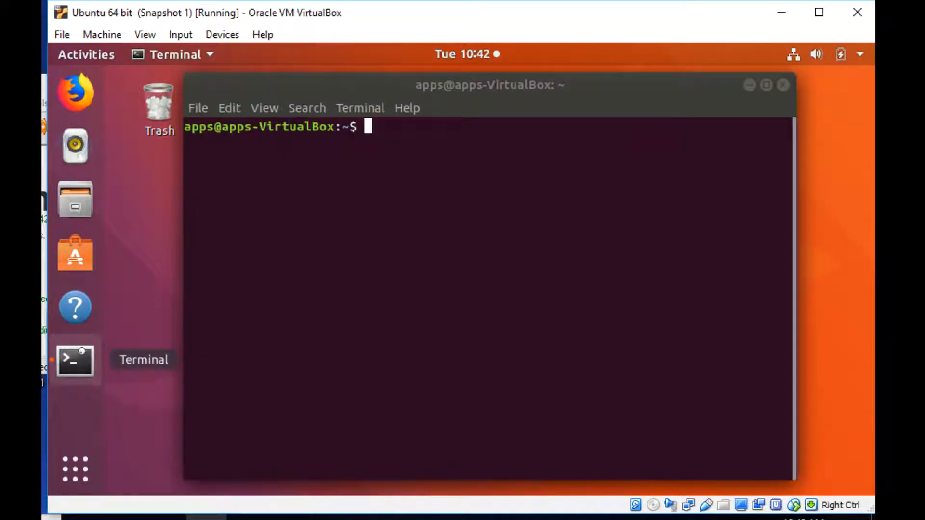
text(lxi disc)
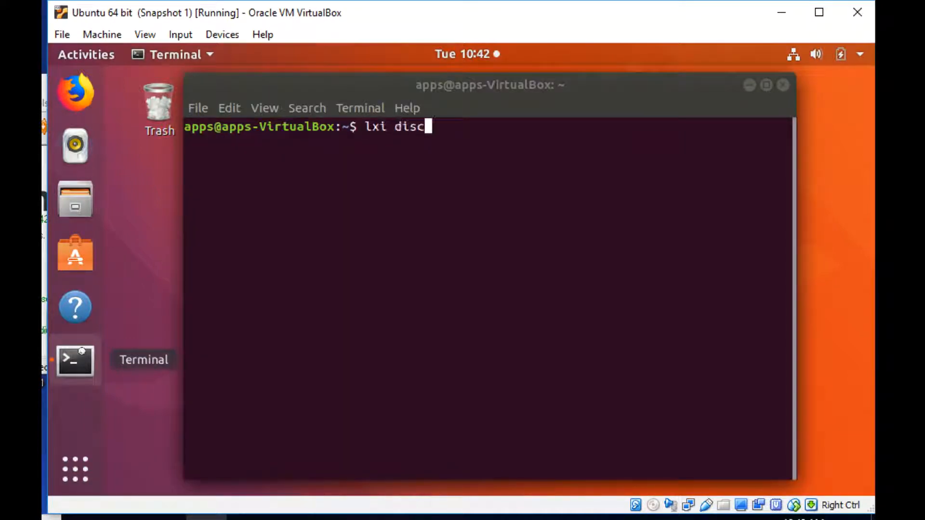
key(Return)
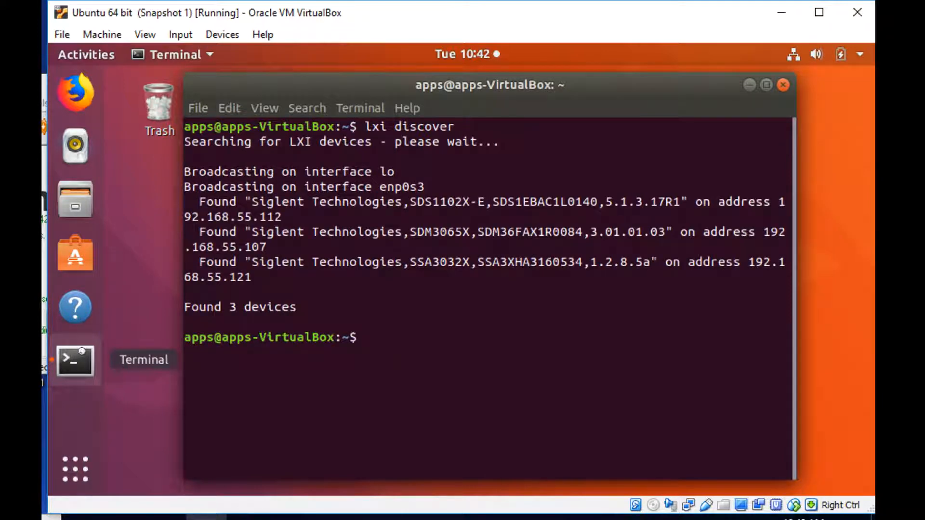
Step: Run 'lxi screenshot --address 192.168.55.121' to save the analyser's screen as a BMP
text(lxi)
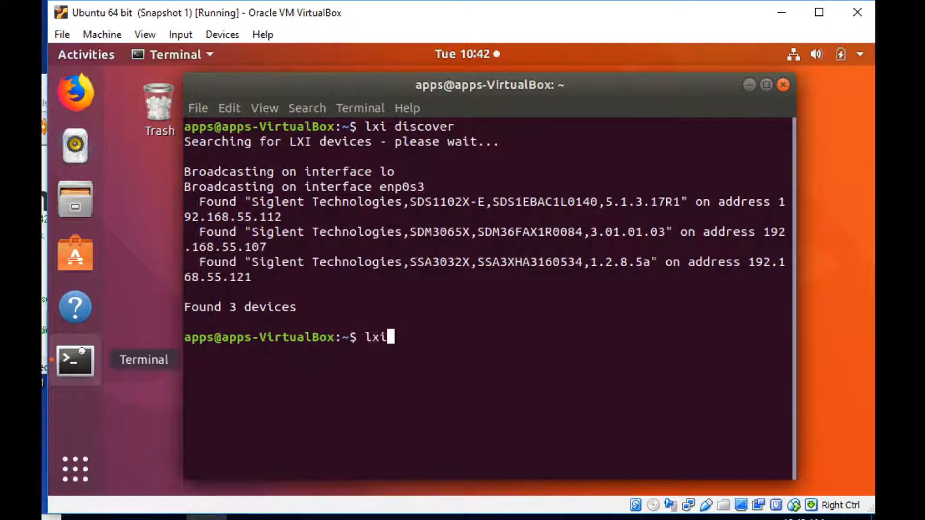
text(screens)
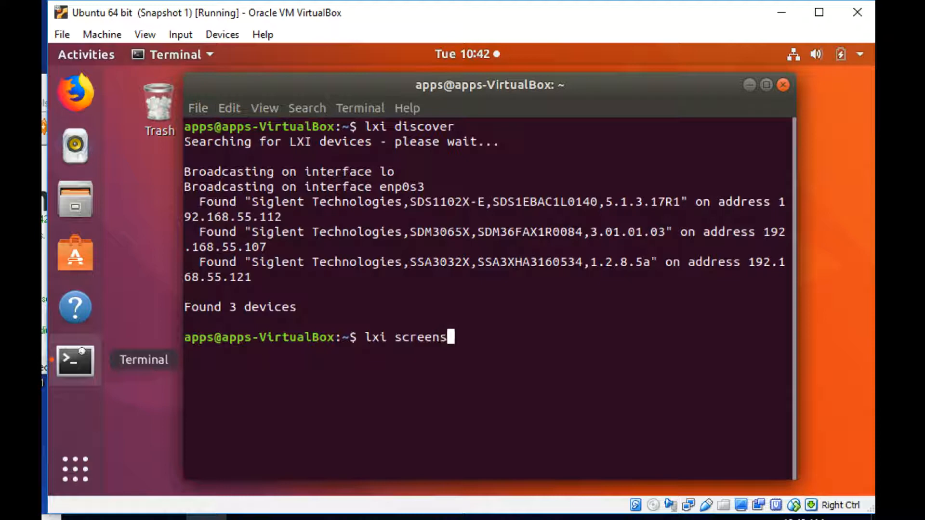
text(hot --a)
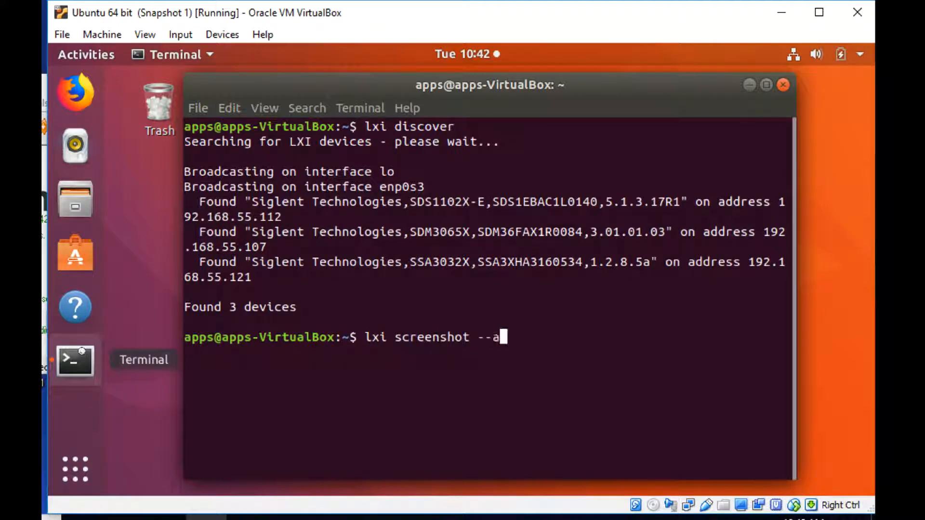
text(ddress 10)
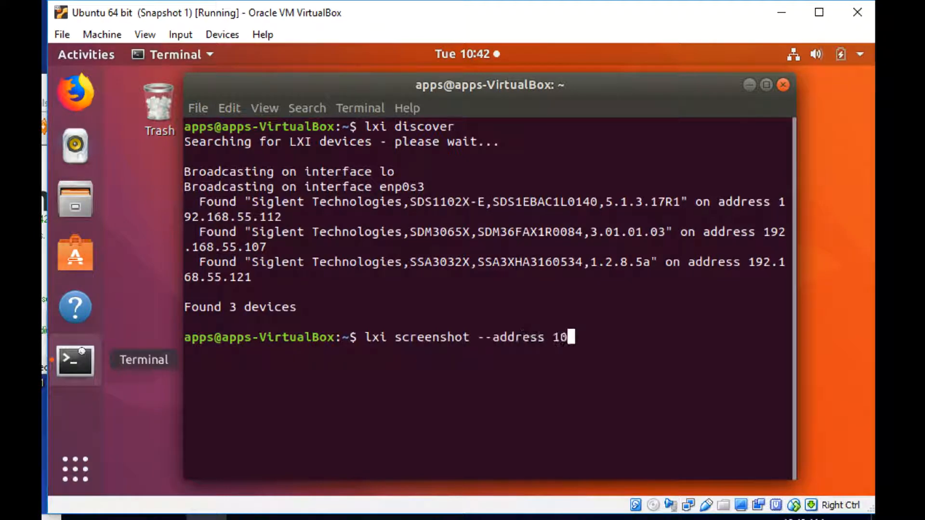
text(92/1)
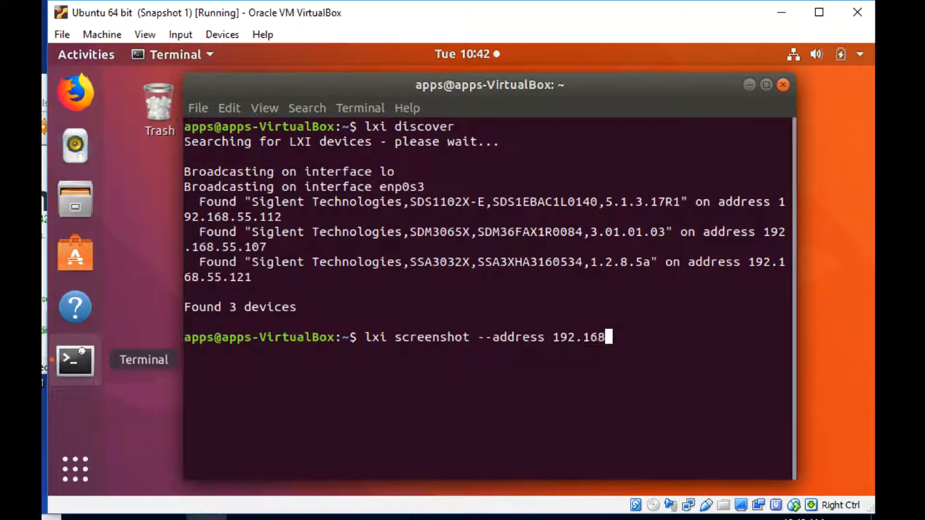
text(.55.)
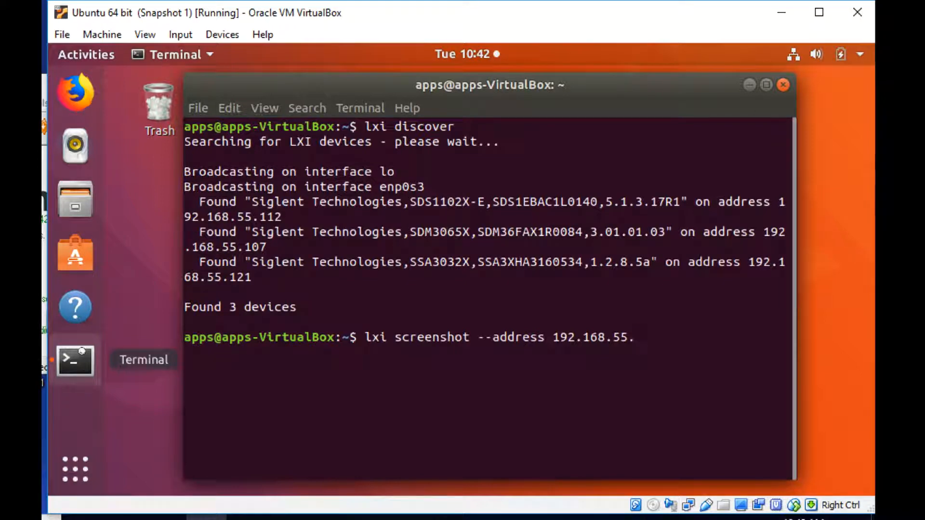
key(Return)
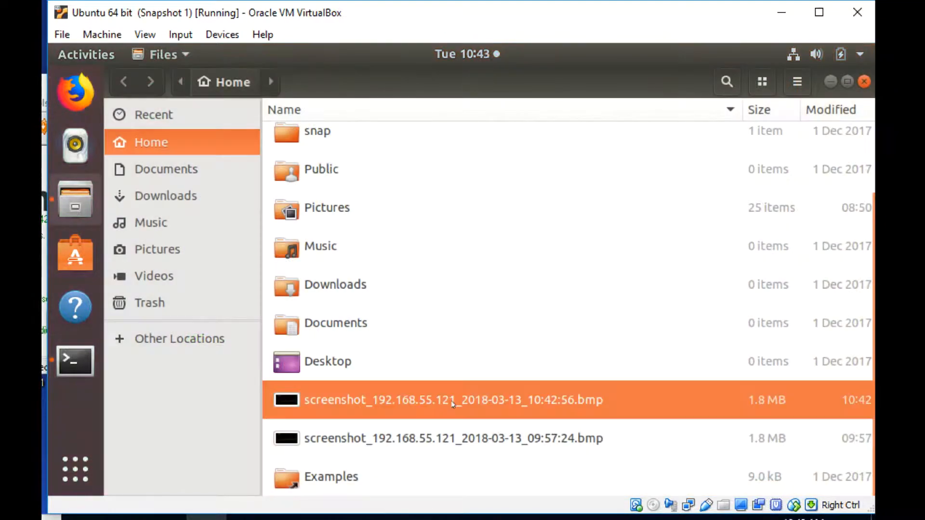
Step: Open the new screenshot BMP in Image Viewer, then close it
click(453, 400)
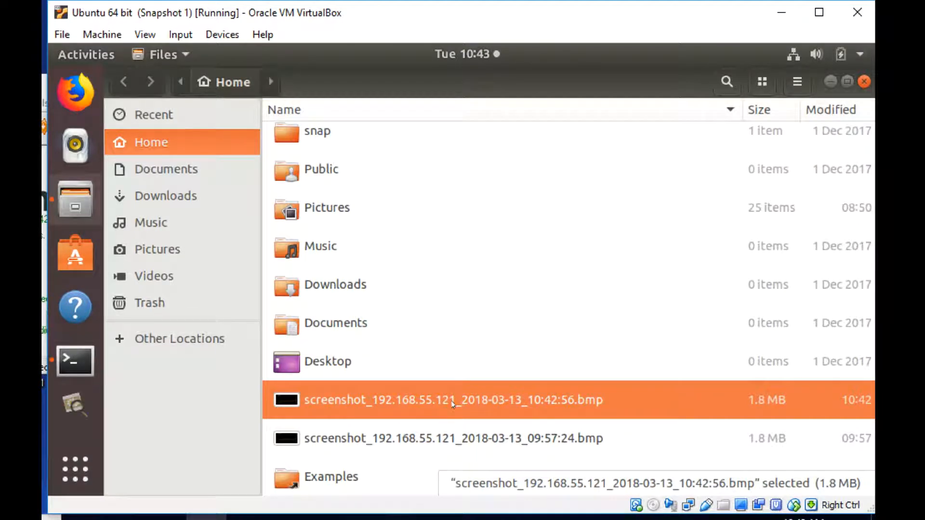
double_click(452, 400)
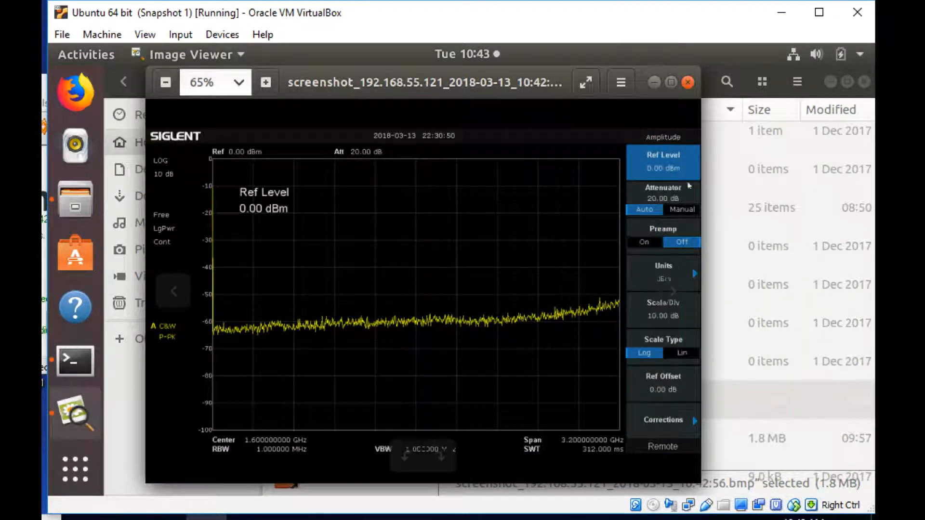
click(688, 82)
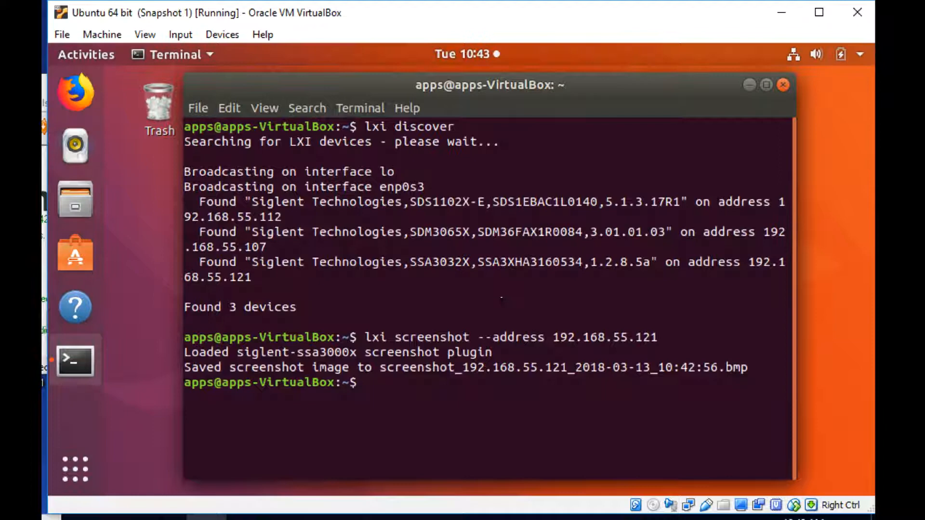
Step: Enter an 'lxi benchmark' command for a 192.168.55.x instrument and clear the terminal
text(lxi)
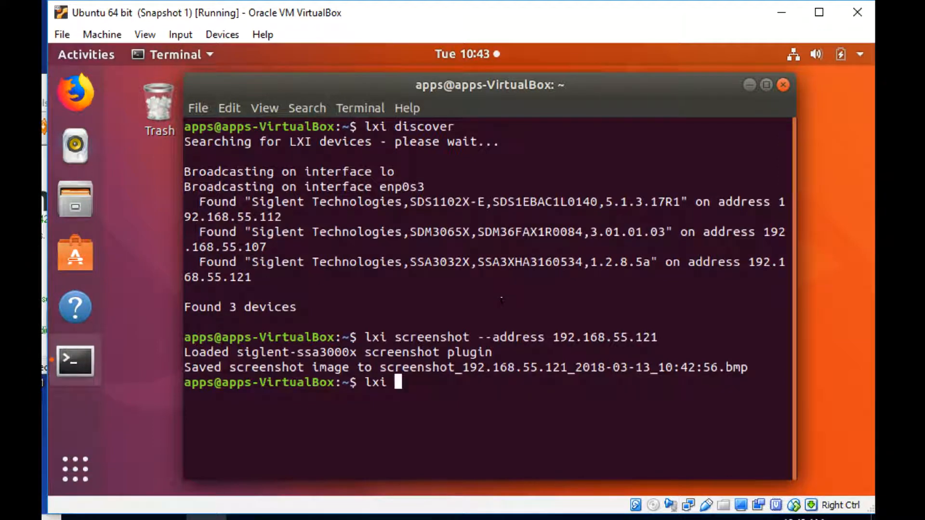
text(benchmark --address 192.1)
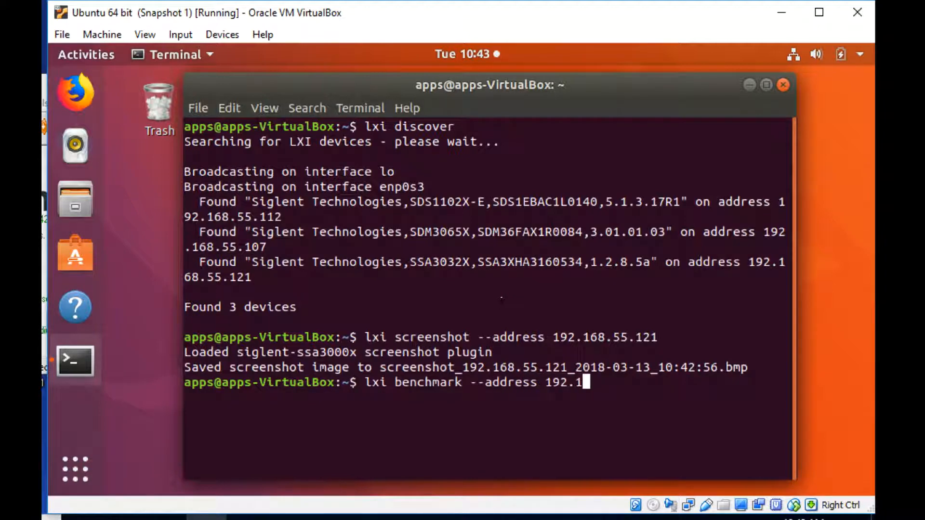
text(68.55.1)
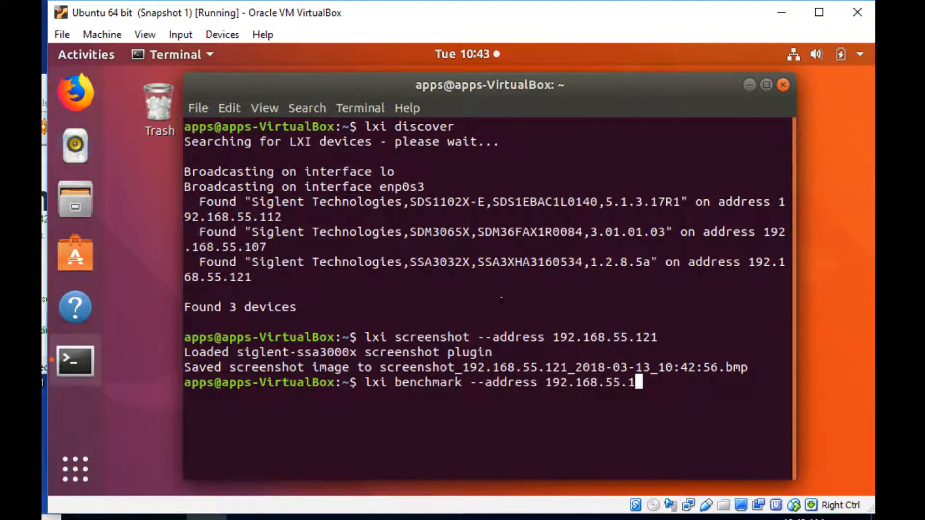
text(07)
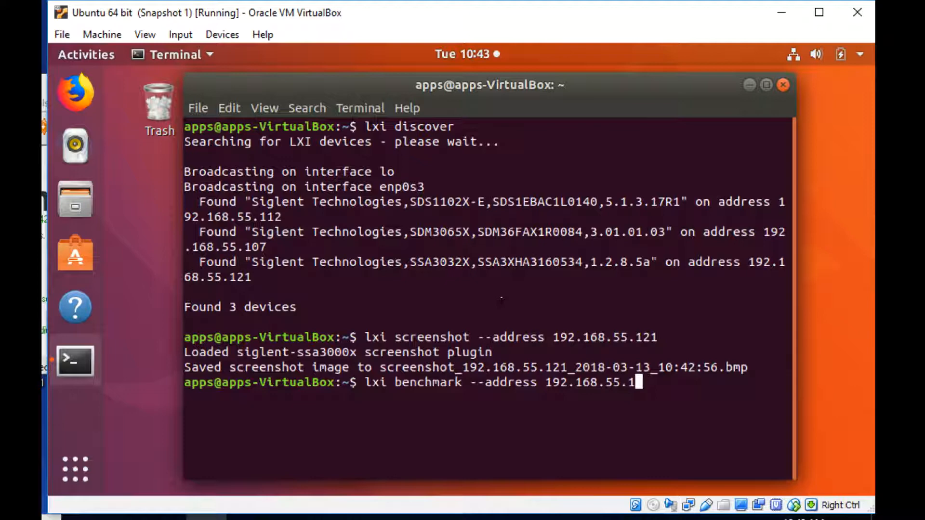
text(12)
text(l)
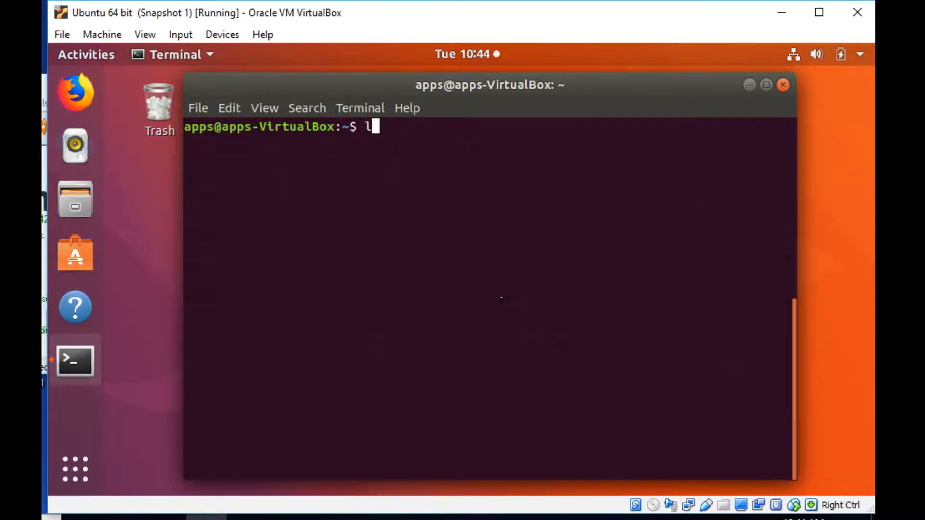
Step: Run 'lxi scpi "READ?" --address 192.168...' against a Siglent instrument
text(xi)
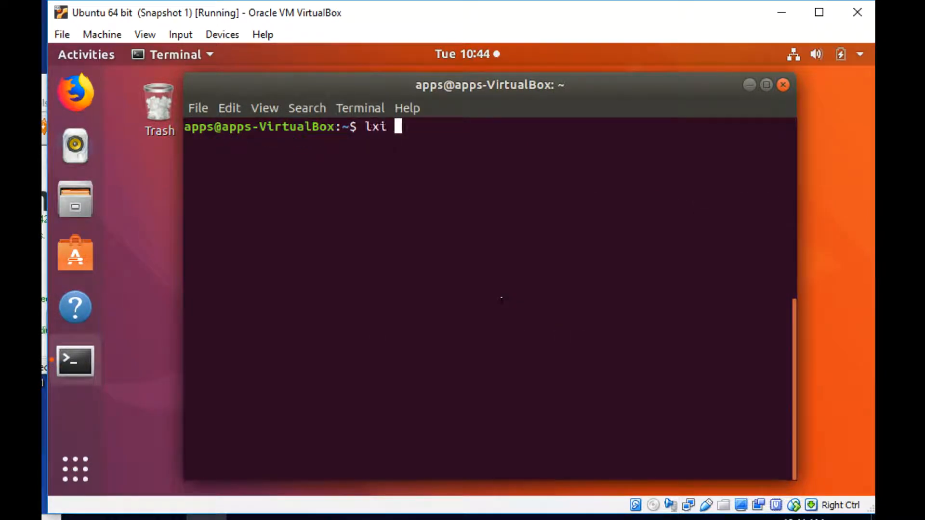
text(scpi)
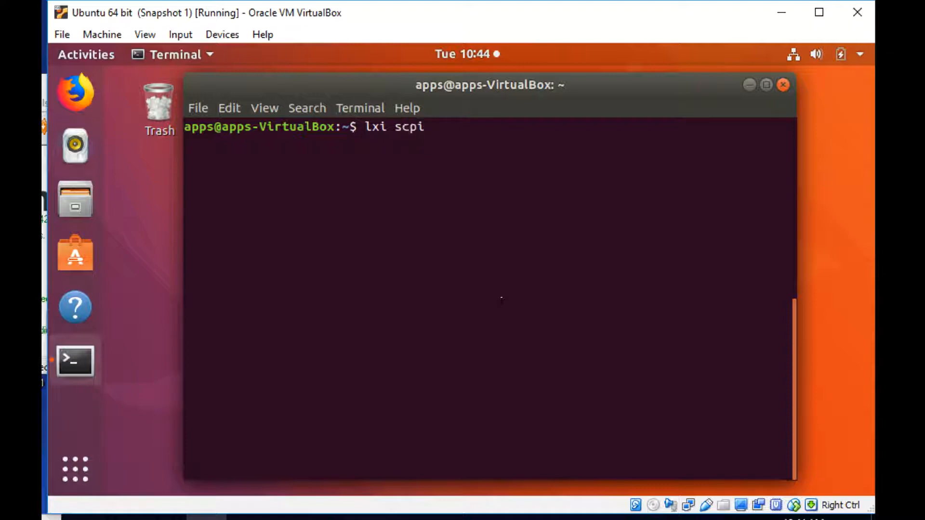
text("READ)
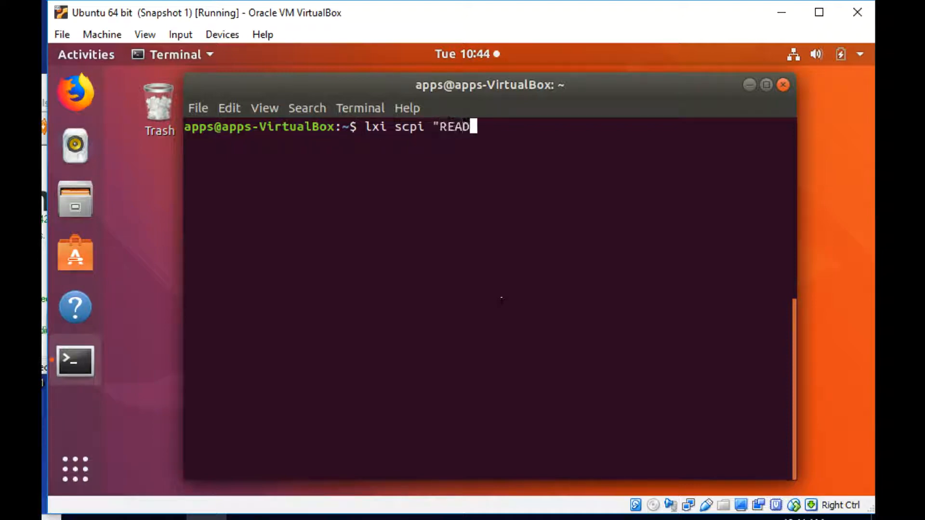
text(?" -)
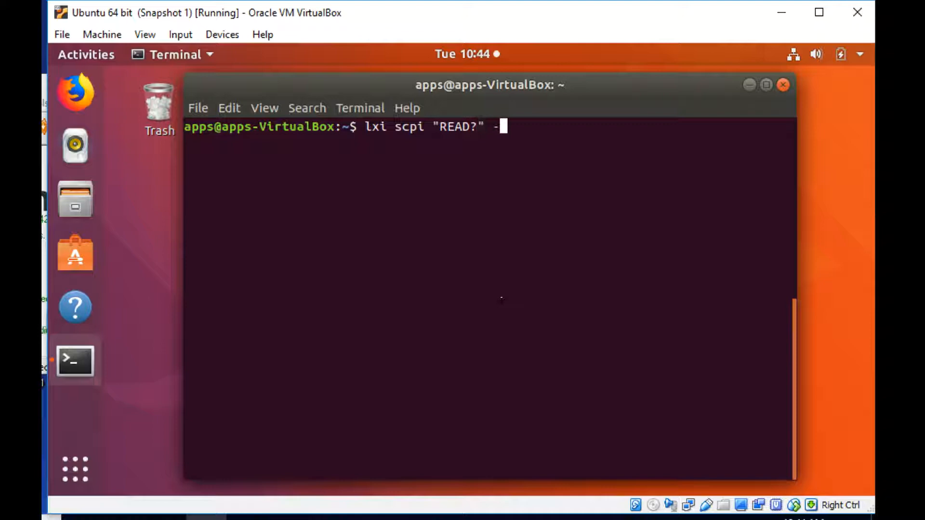
text(-address 1)
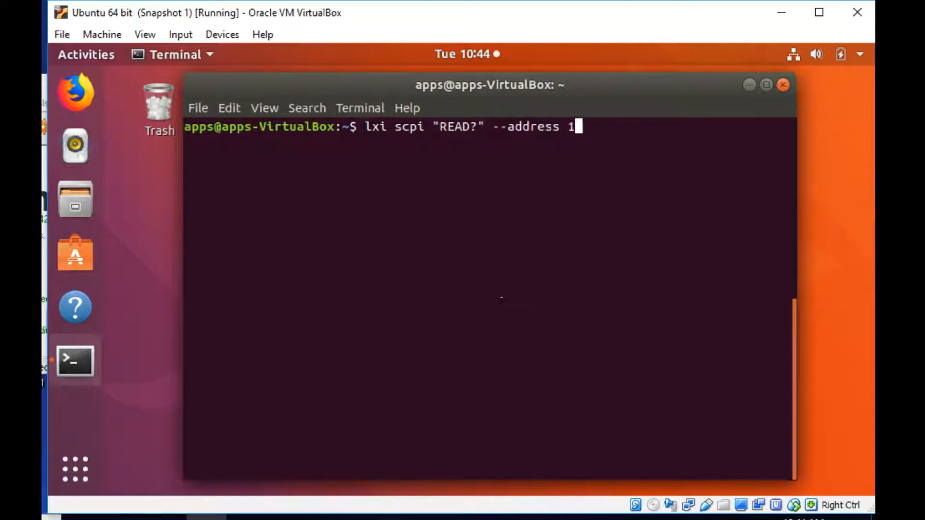
text(92.168)
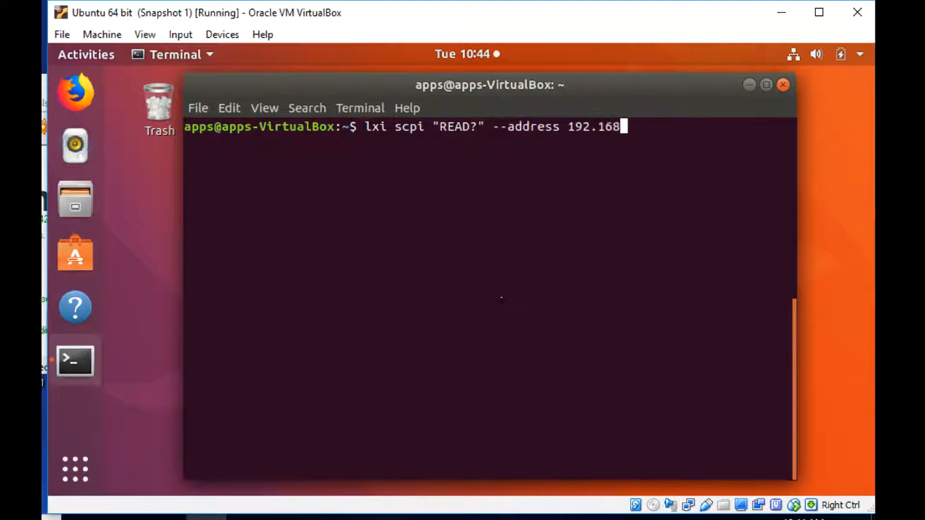
key(Return)
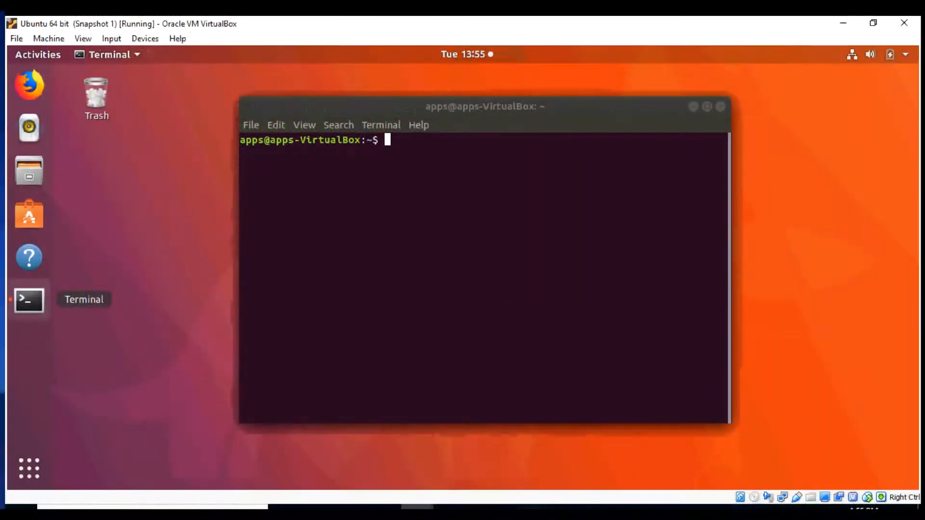
Step: Run lxi-gui to bring up the LXI Tools window with an empty instrument list
text(lxi-gu)
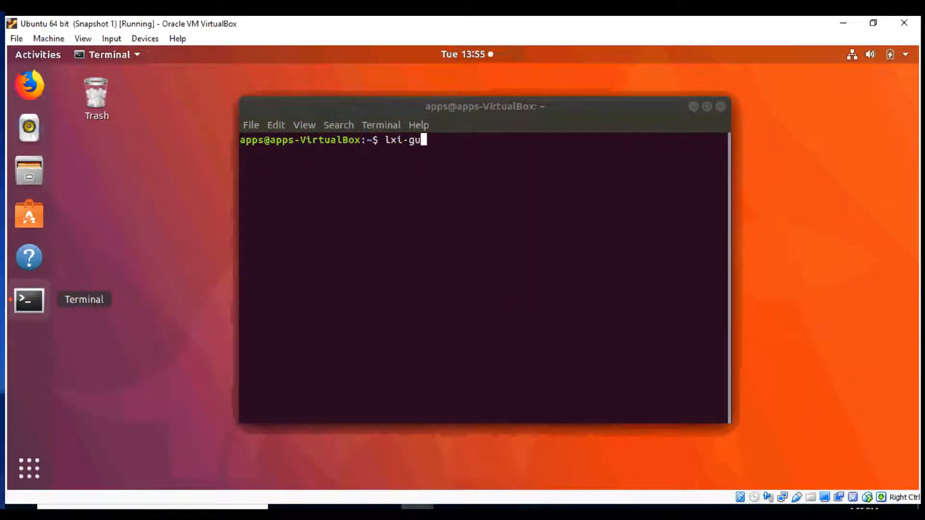
key(Return)
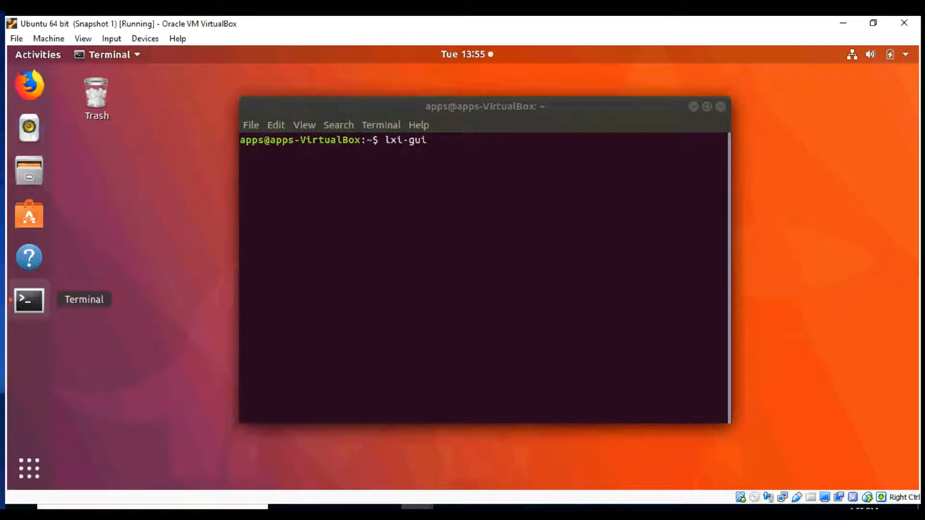
key(Return)
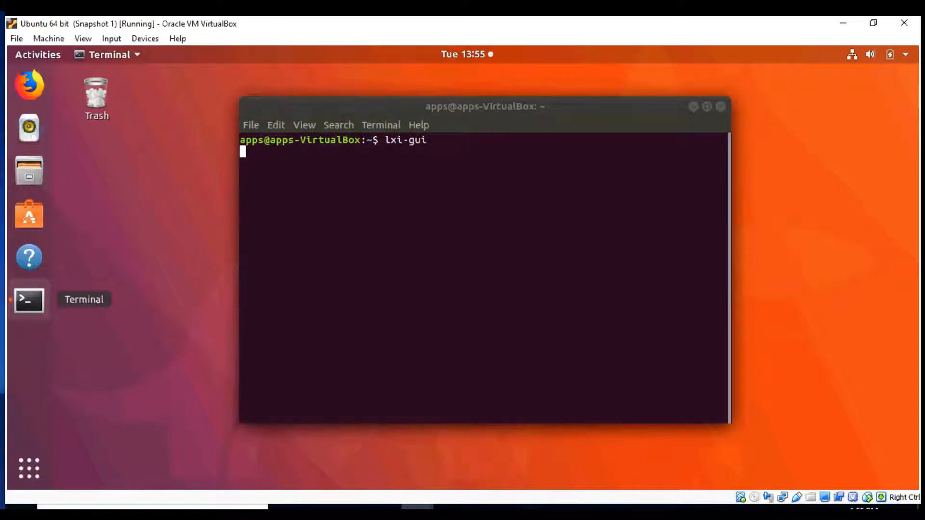
key(Return)
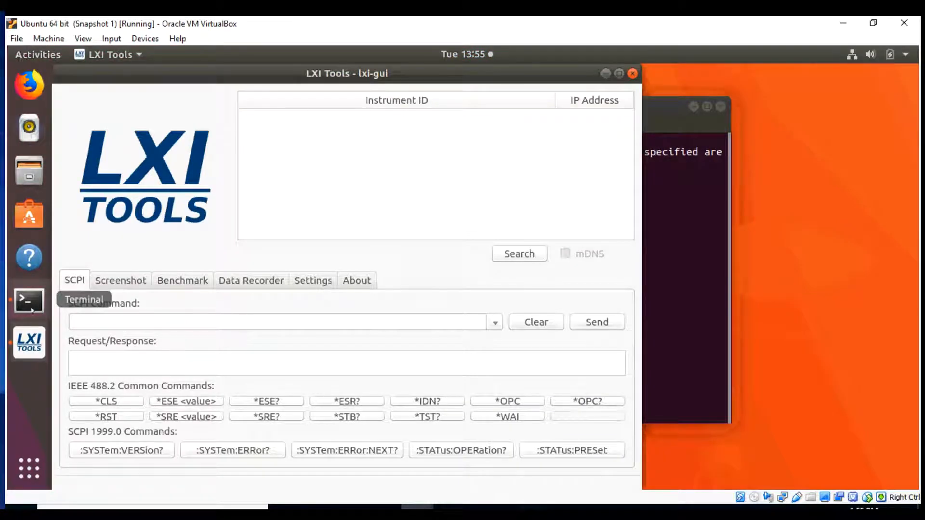
Step: Search for instruments and send READ? to the SDM3065X, getting -3.26374254E-03
click(518, 254)
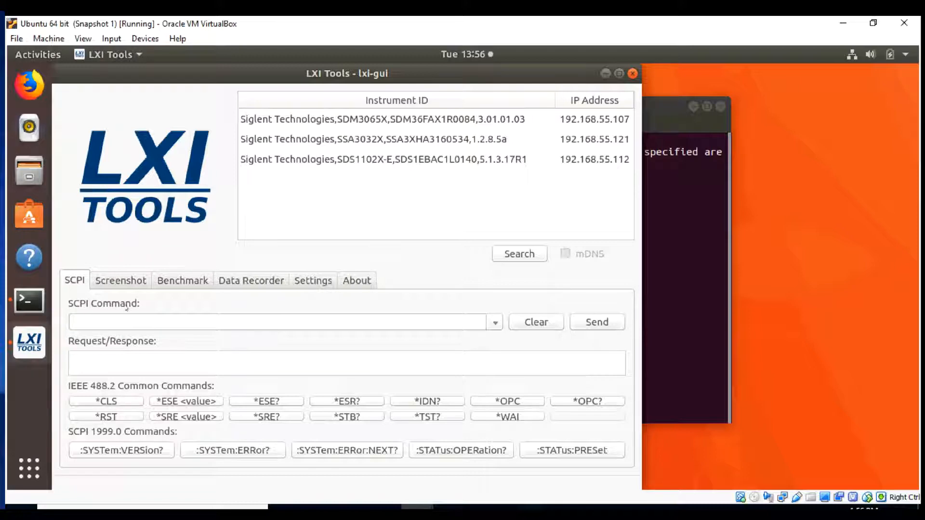
click(277, 322)
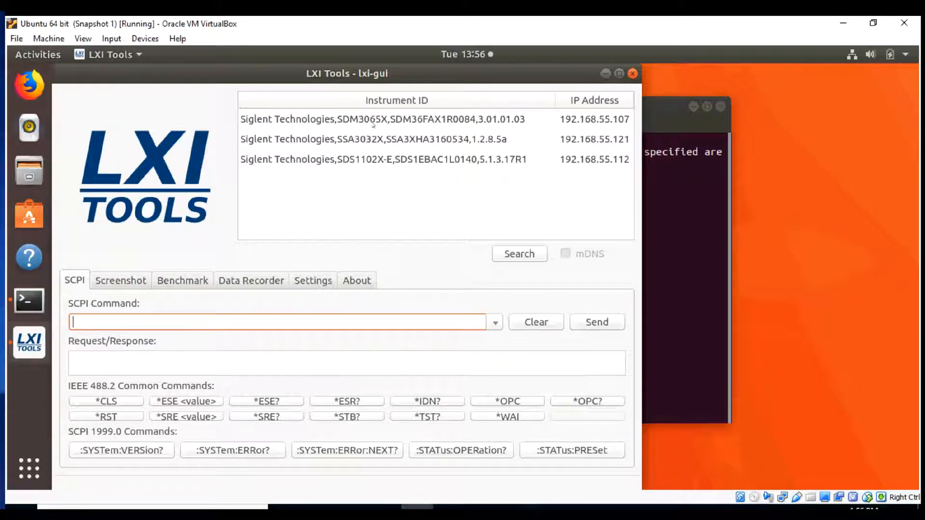
click(395, 118)
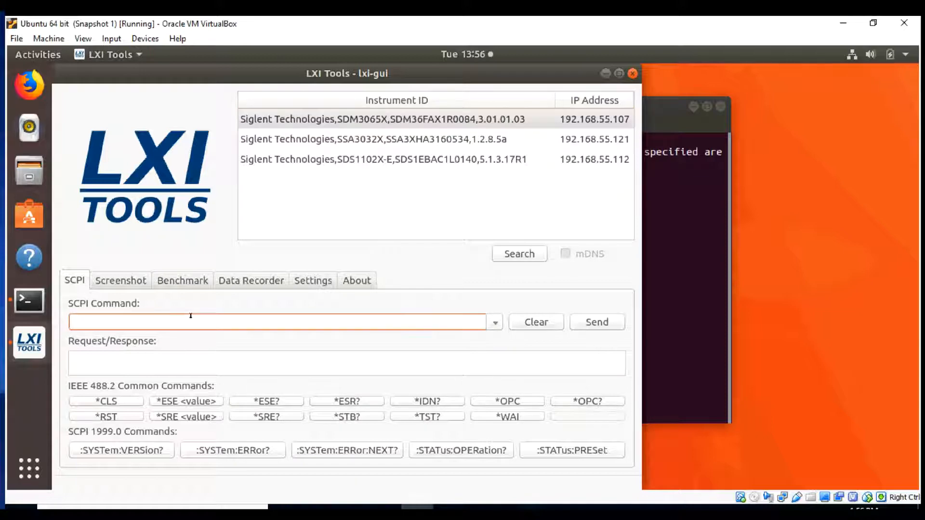
text(READ?)
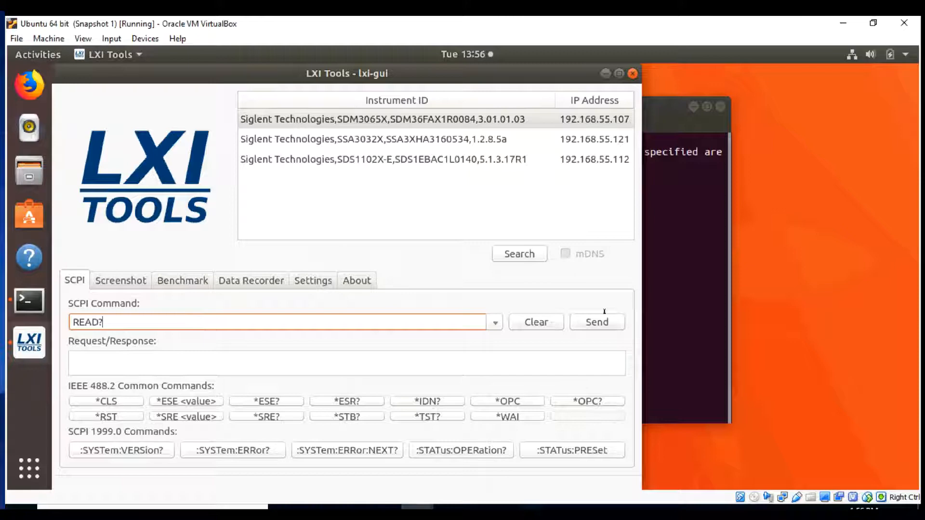
click(596, 323)
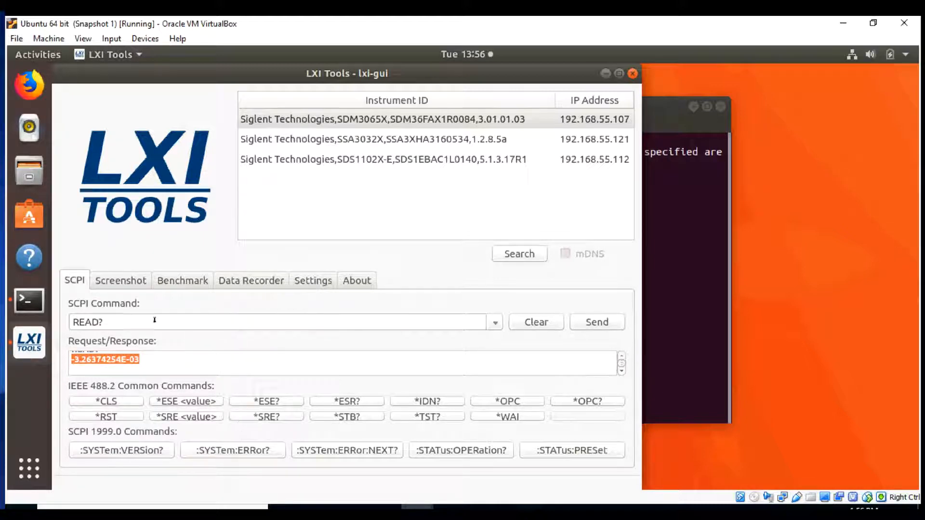
click(121, 280)
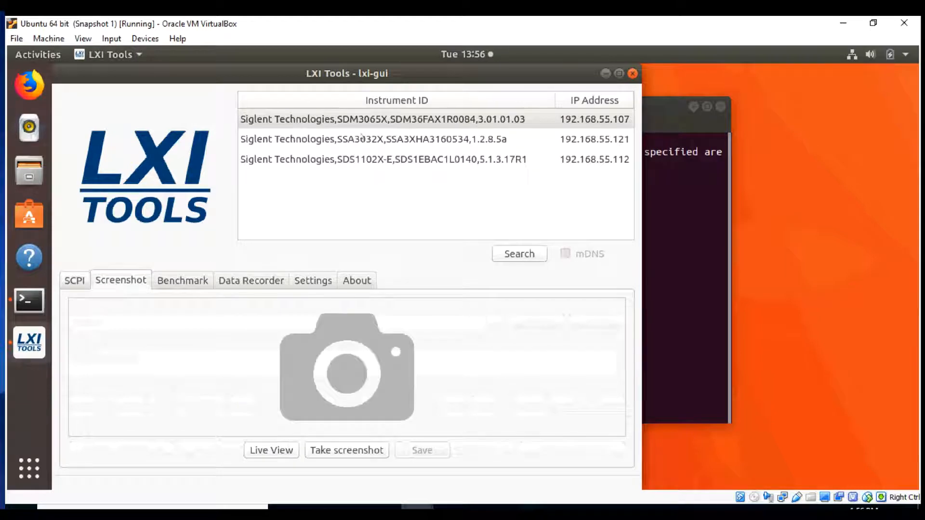
Step: Take a screenshot of the SSA3032X display, then briefly start and stop Live View
click(383, 139)
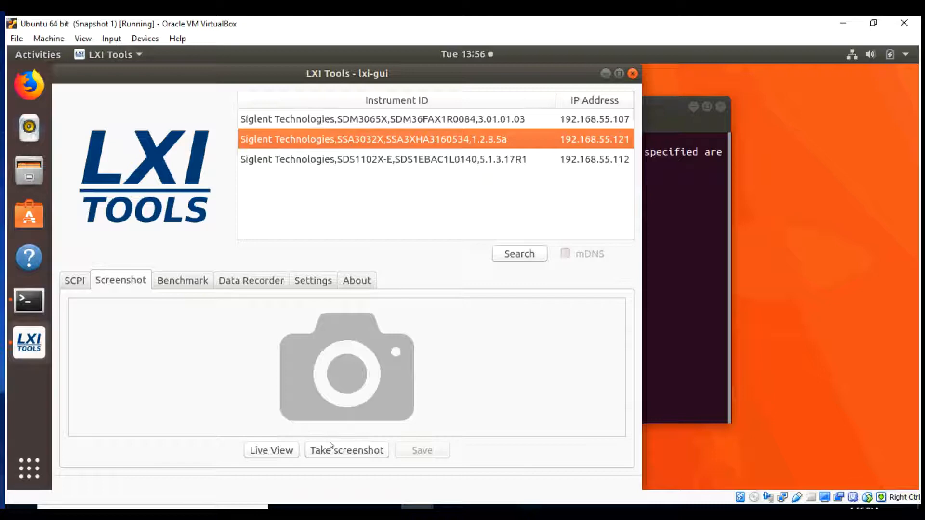
click(346, 450)
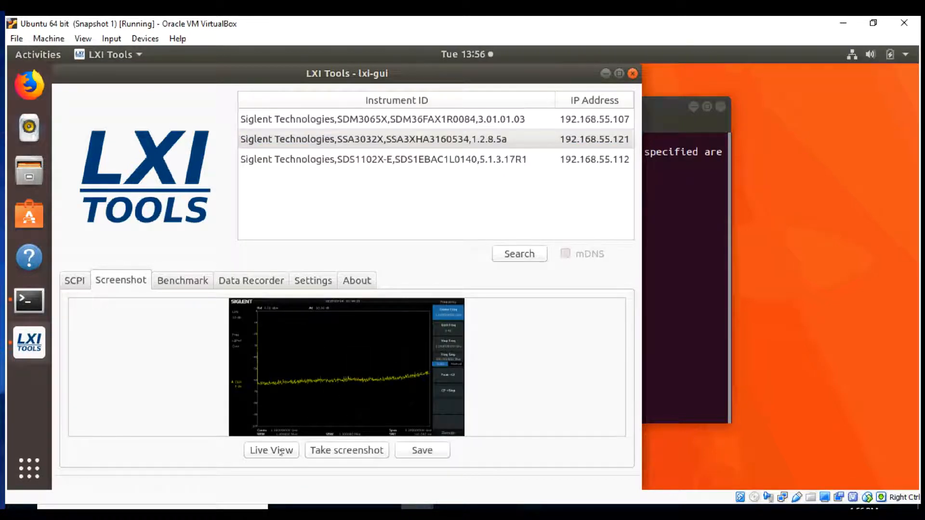
click(270, 450)
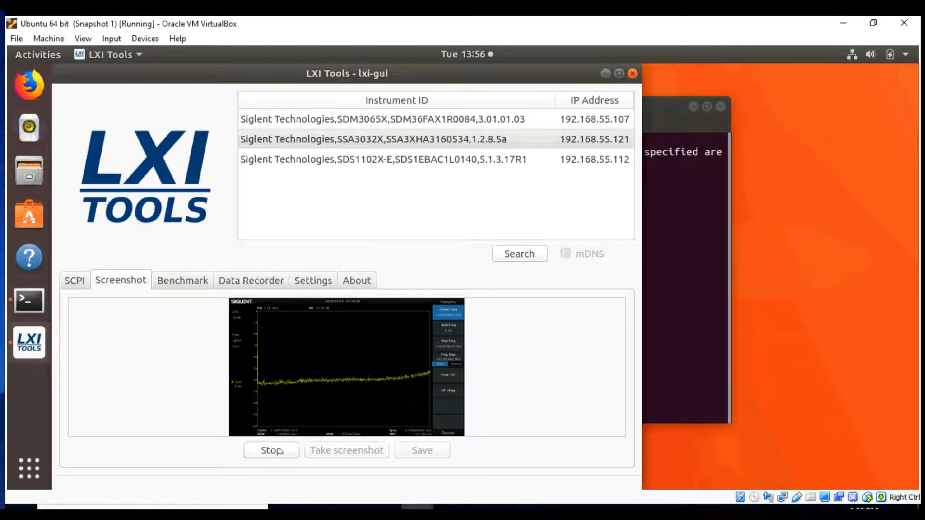
click(270, 450)
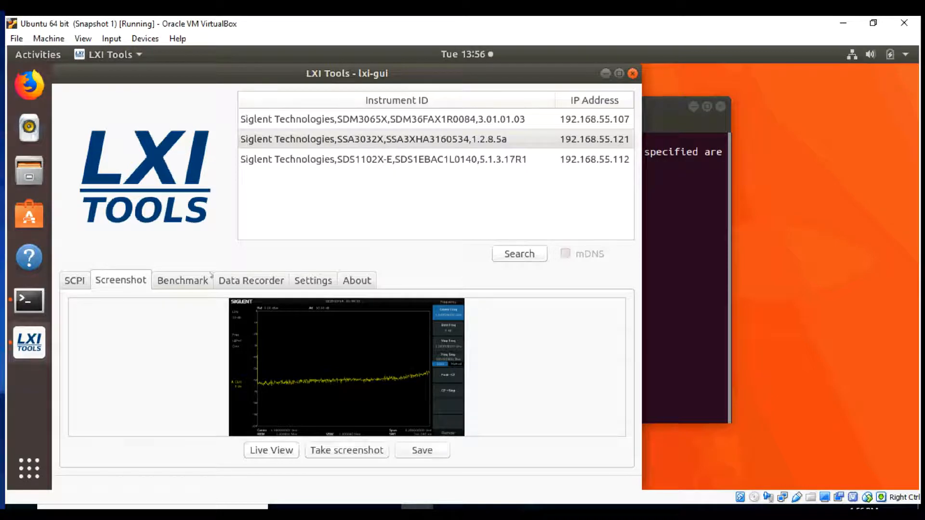
click(182, 281)
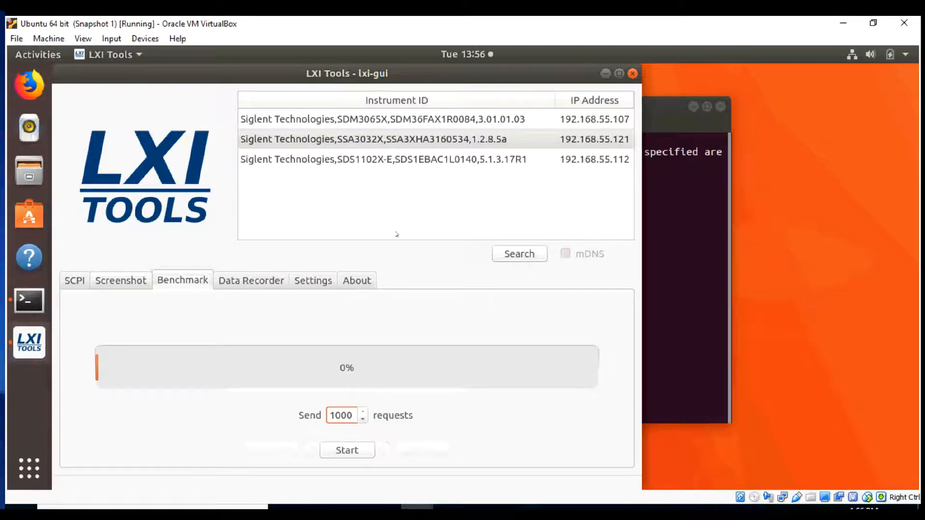
Step: Benchmark the SDS1102X-E with 1000 requests, measuring 281.4 requests per second
click(383, 158)
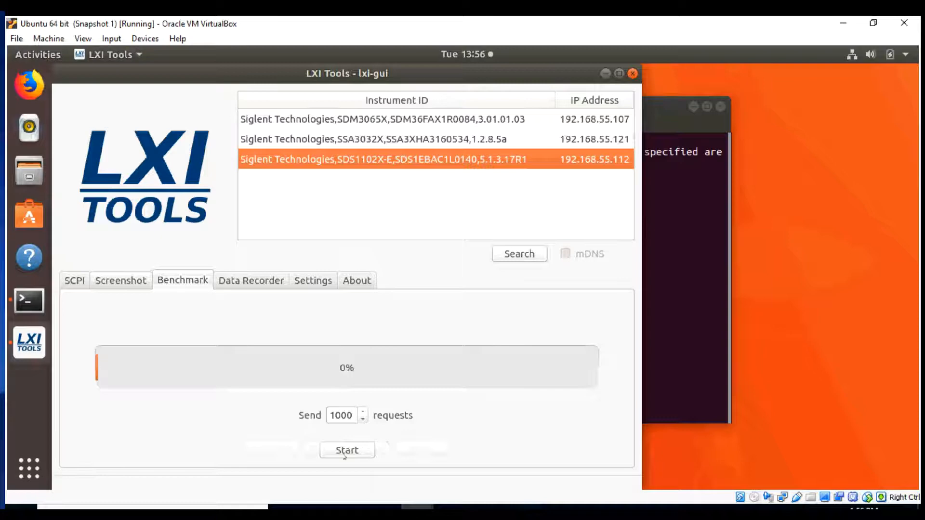
click(347, 449)
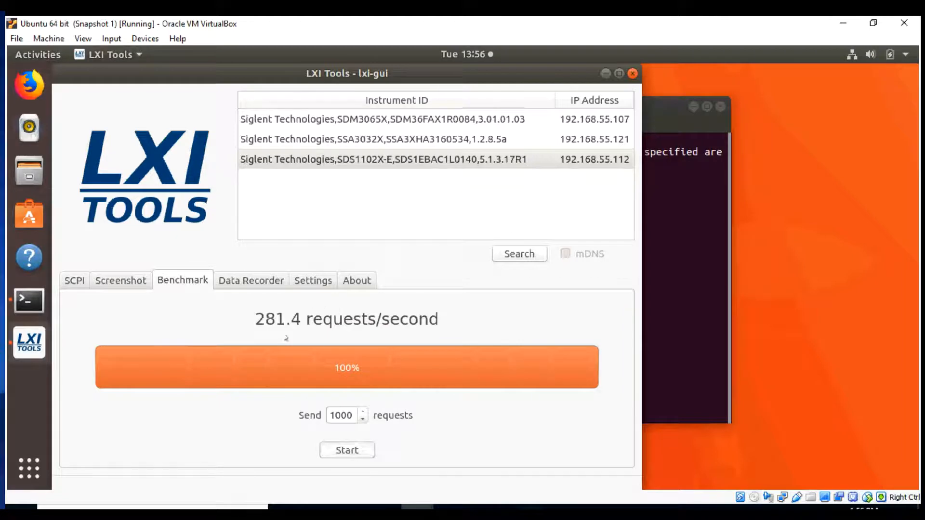
mouse_move(339, 336)
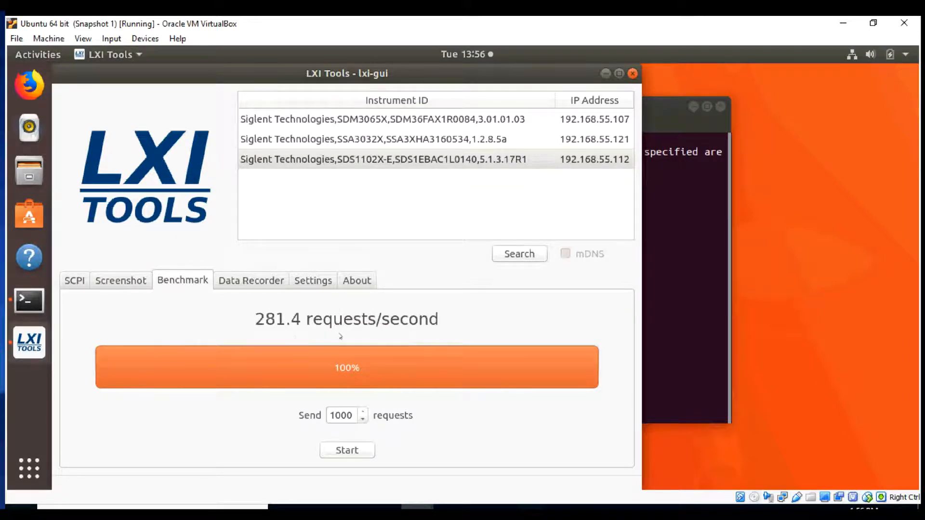
click(250, 281)
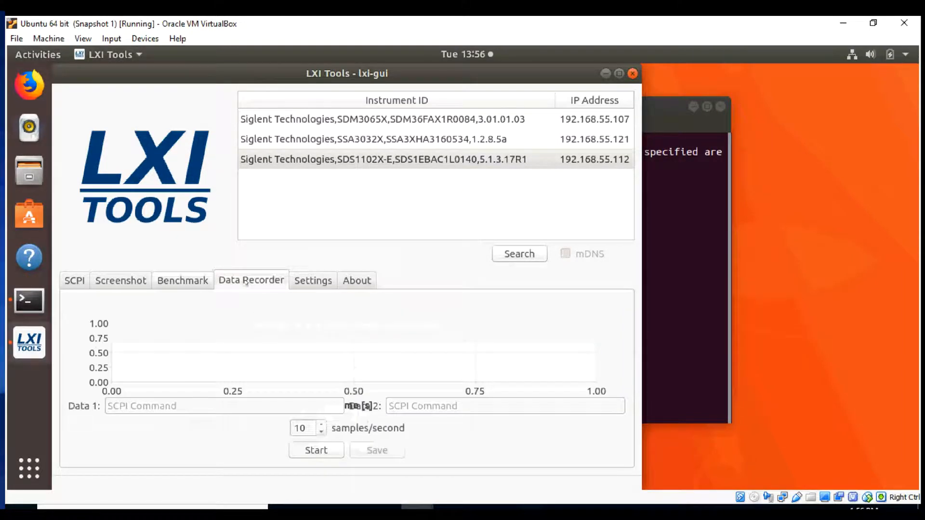
Step: Record SDM3065X READ? values in Data Recorder, starting then stopping to plot readings
click(396, 119)
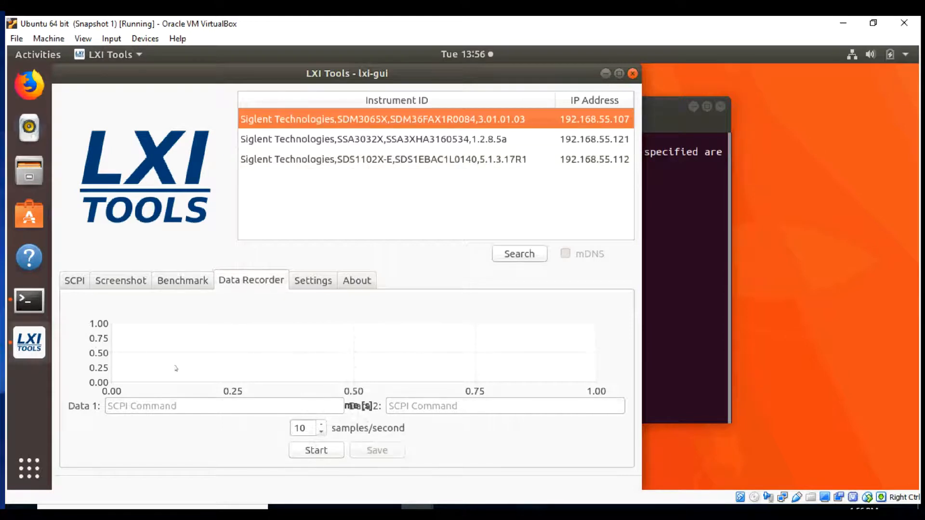
text(RE)
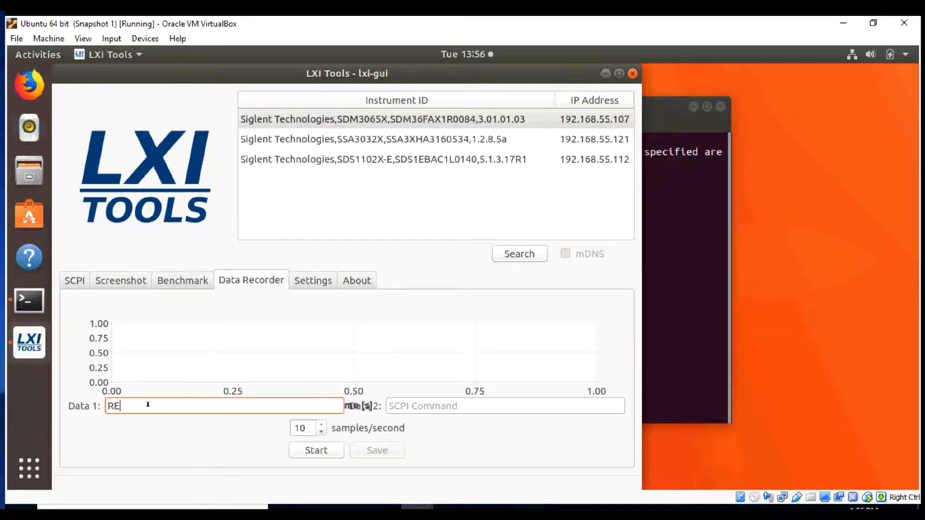
text(AD?)
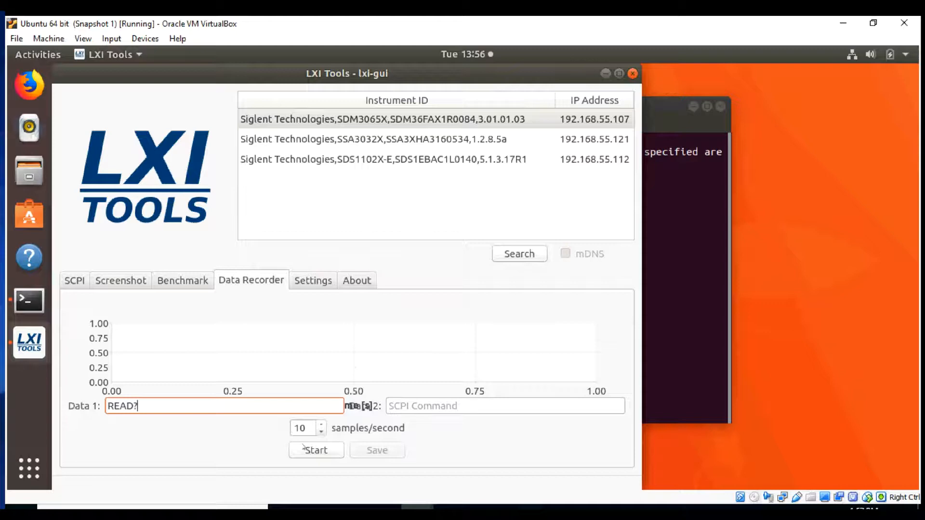
click(316, 450)
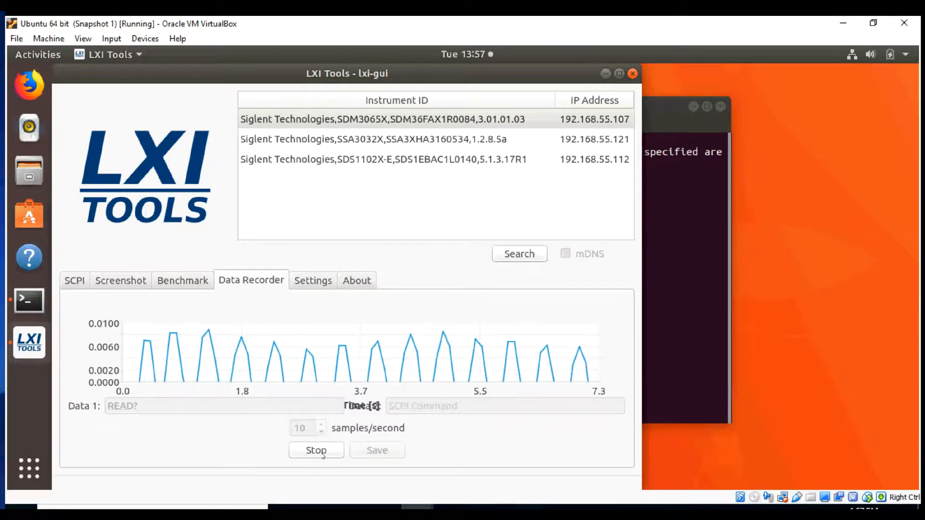
click(315, 450)
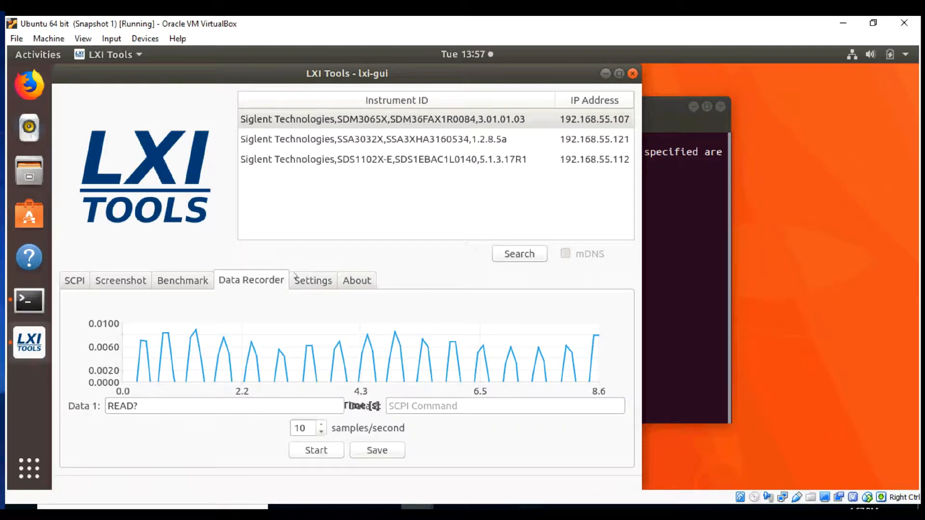
click(313, 281)
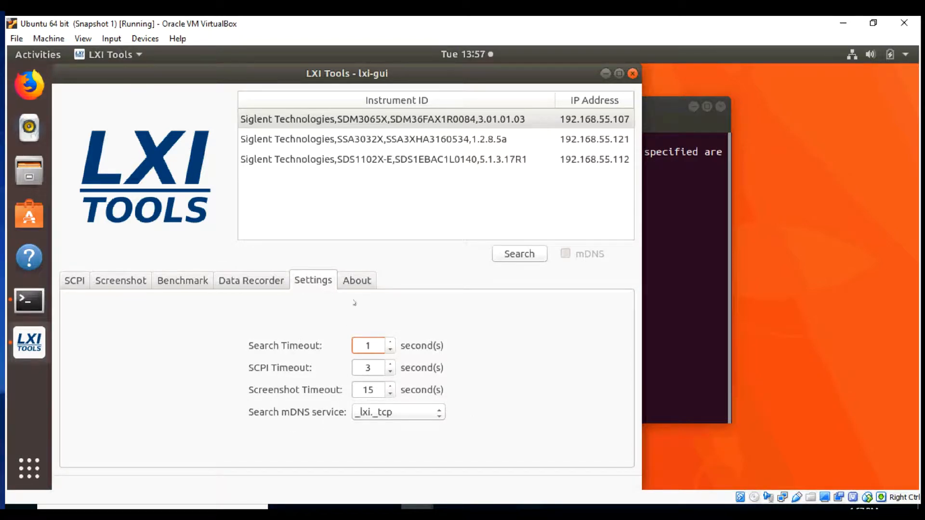
Step: Check the lxi-gui 1.19 BETA version info on the About tab, then return to SCPI
click(356, 279)
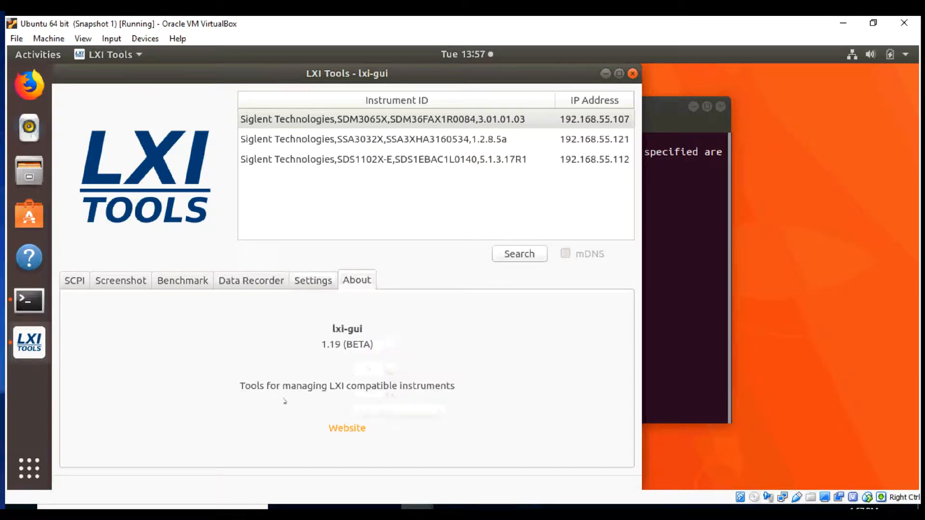
mouse_move(382, 395)
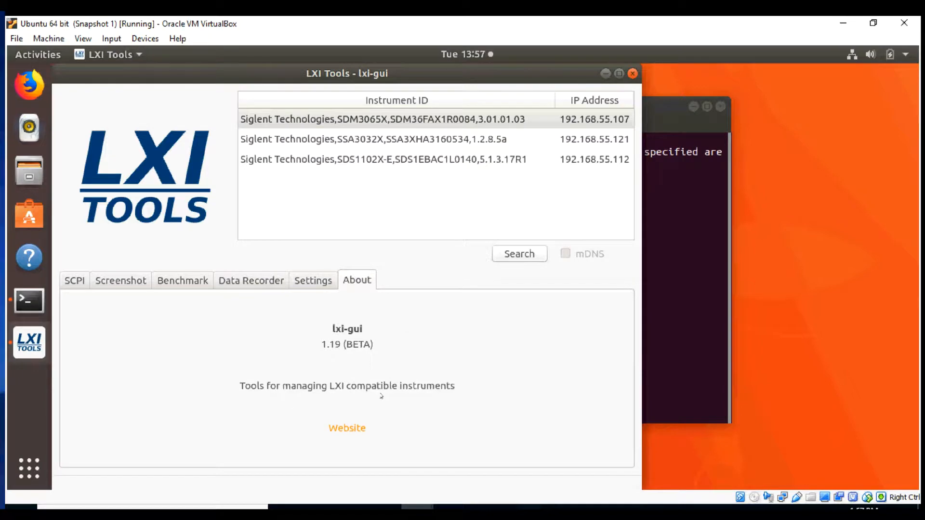
click(74, 281)
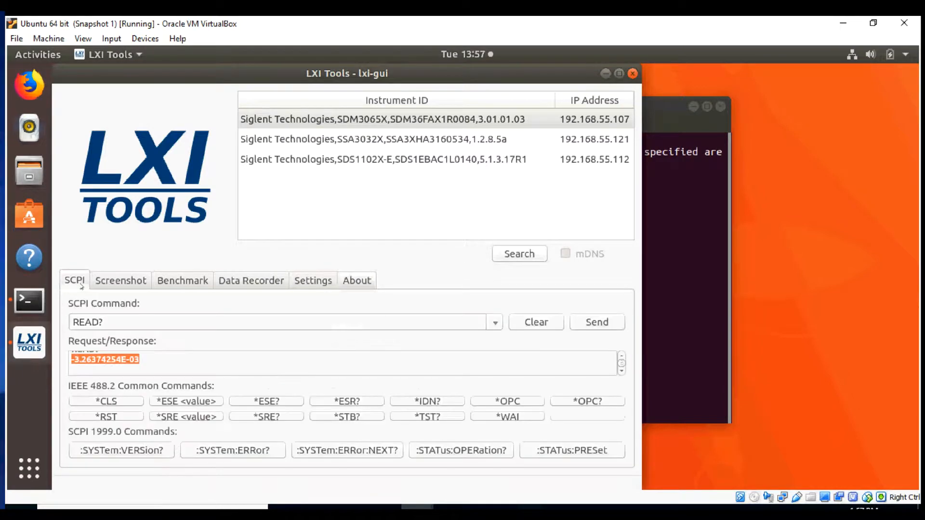
mouse_move(244, 268)
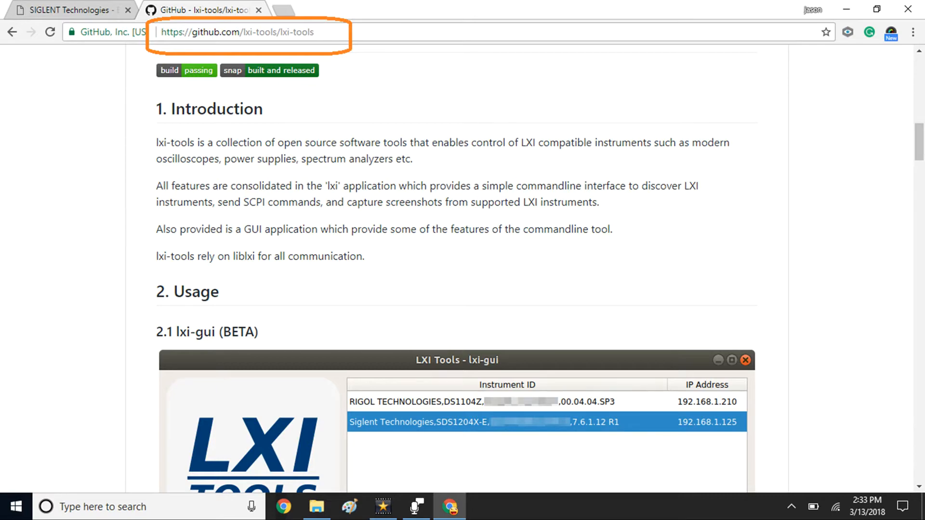
click(68, 10)
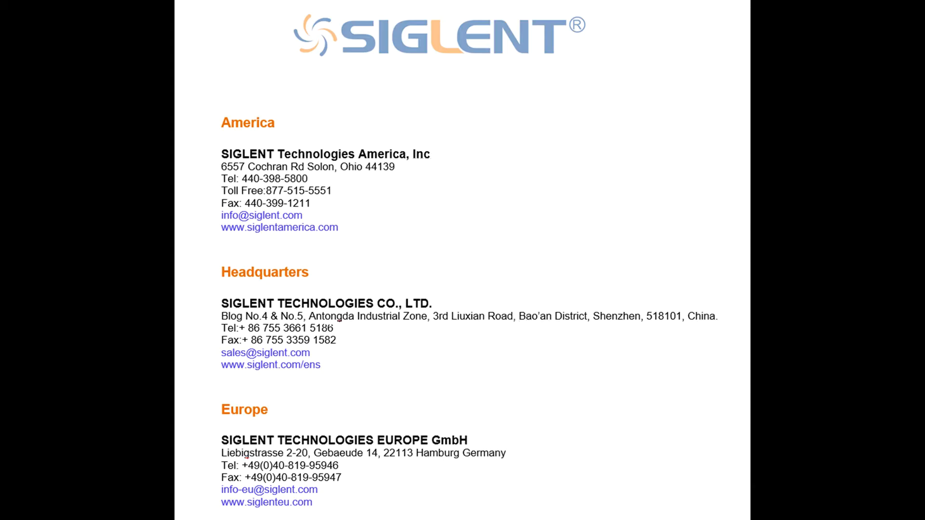